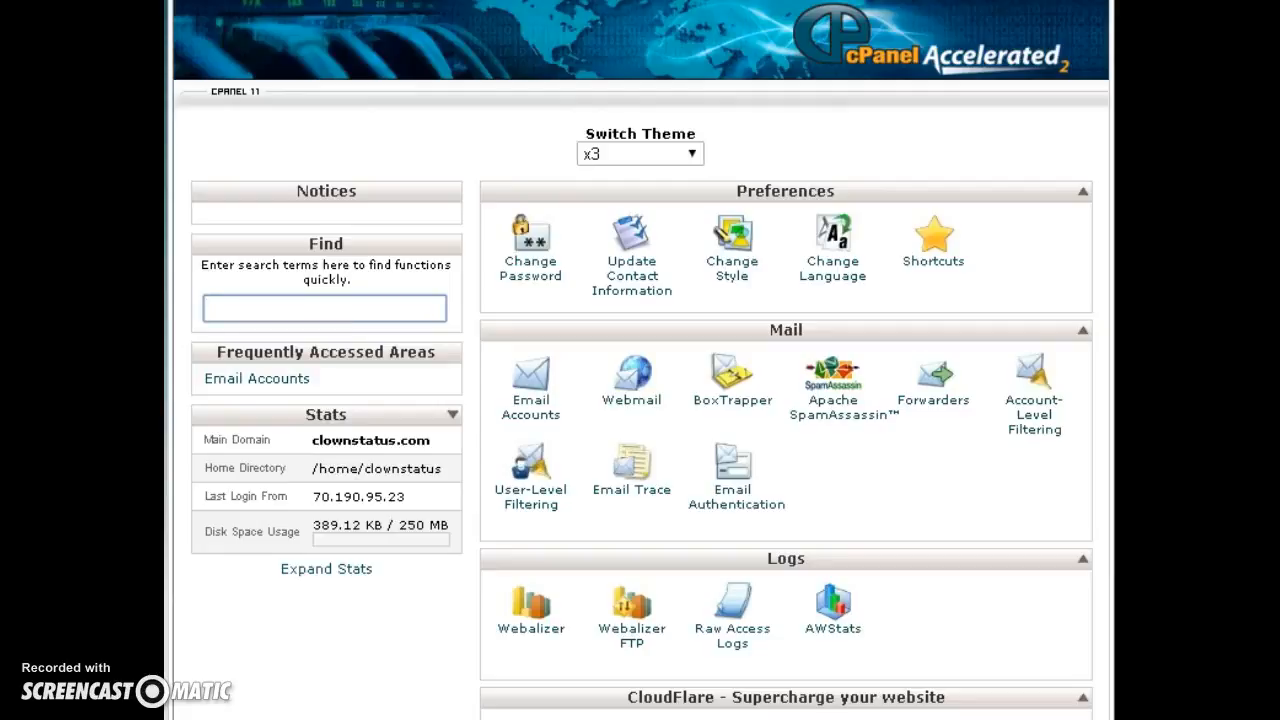
- Create the josh.r mailbox on clownstatus.com with a strong password and 250 MB quota
{"action": "left_click", "coordinate": [324, 308]}
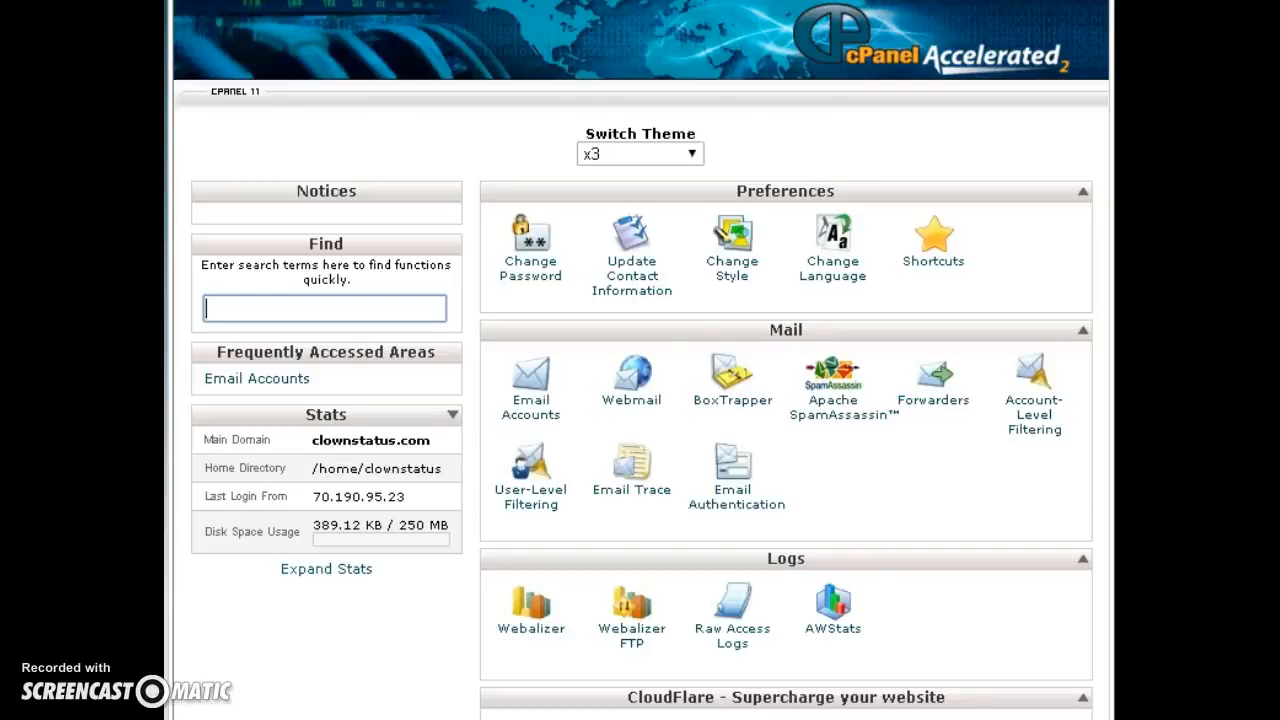
{"action": "mouse_move", "coordinate": [924, 304]}
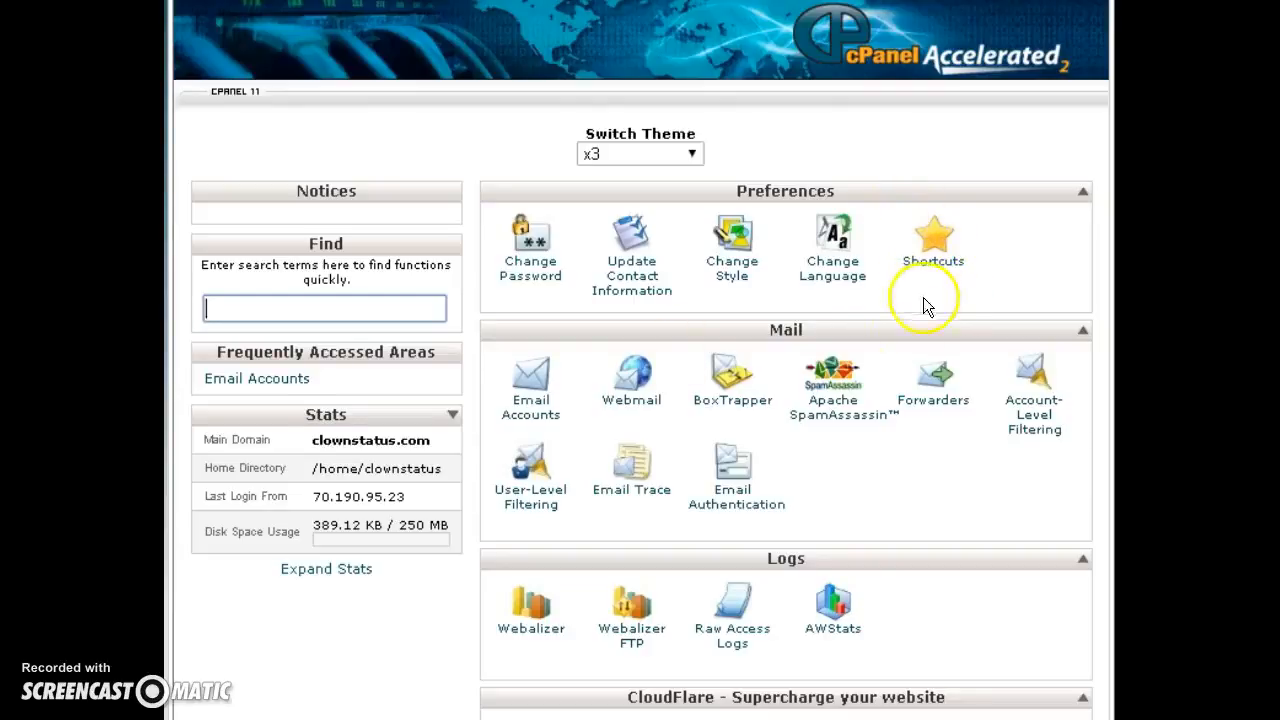
{"action": "mouse_move", "coordinate": [620, 404]}
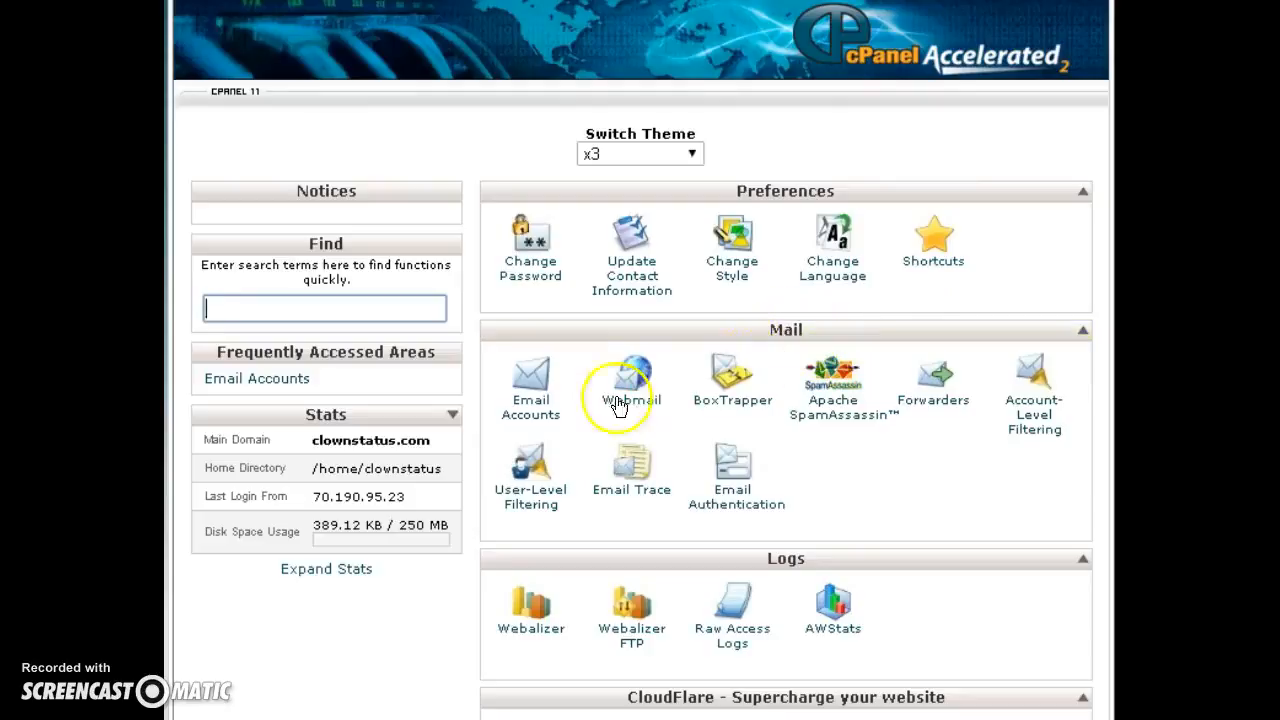
{"action": "mouse_move", "coordinate": [530, 384]}
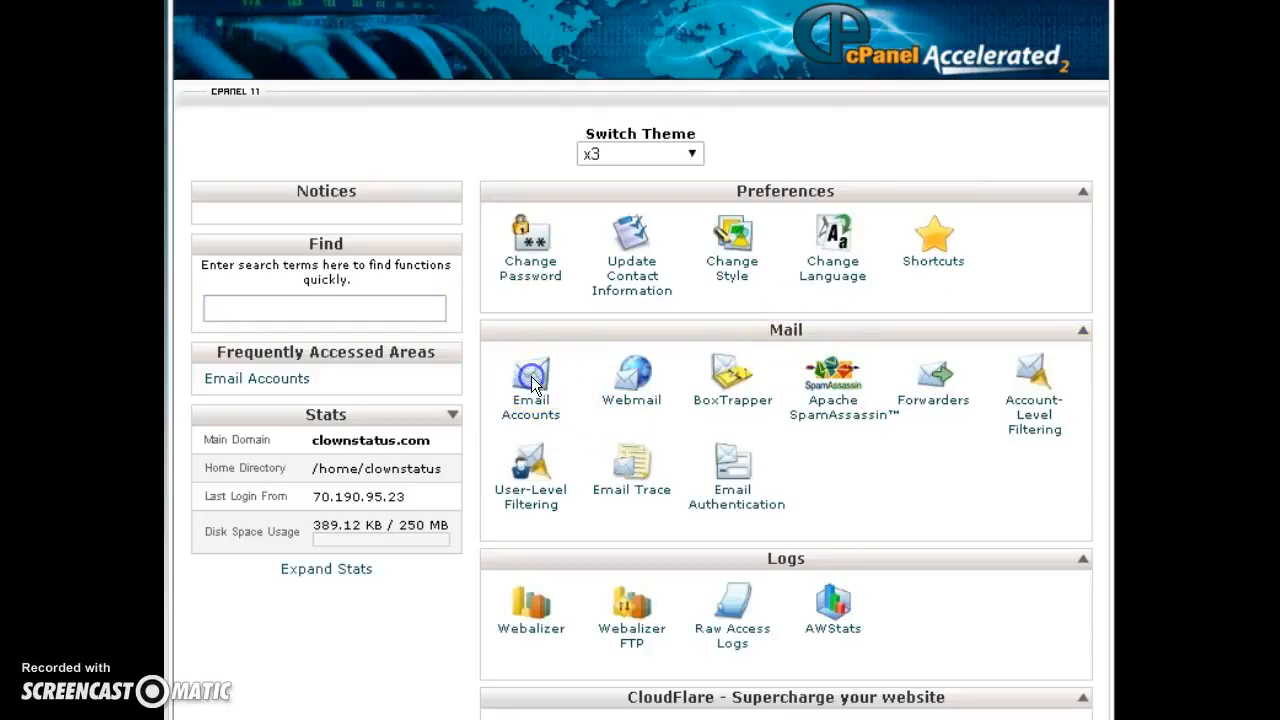
{"action": "left_click", "coordinate": [530, 384]}
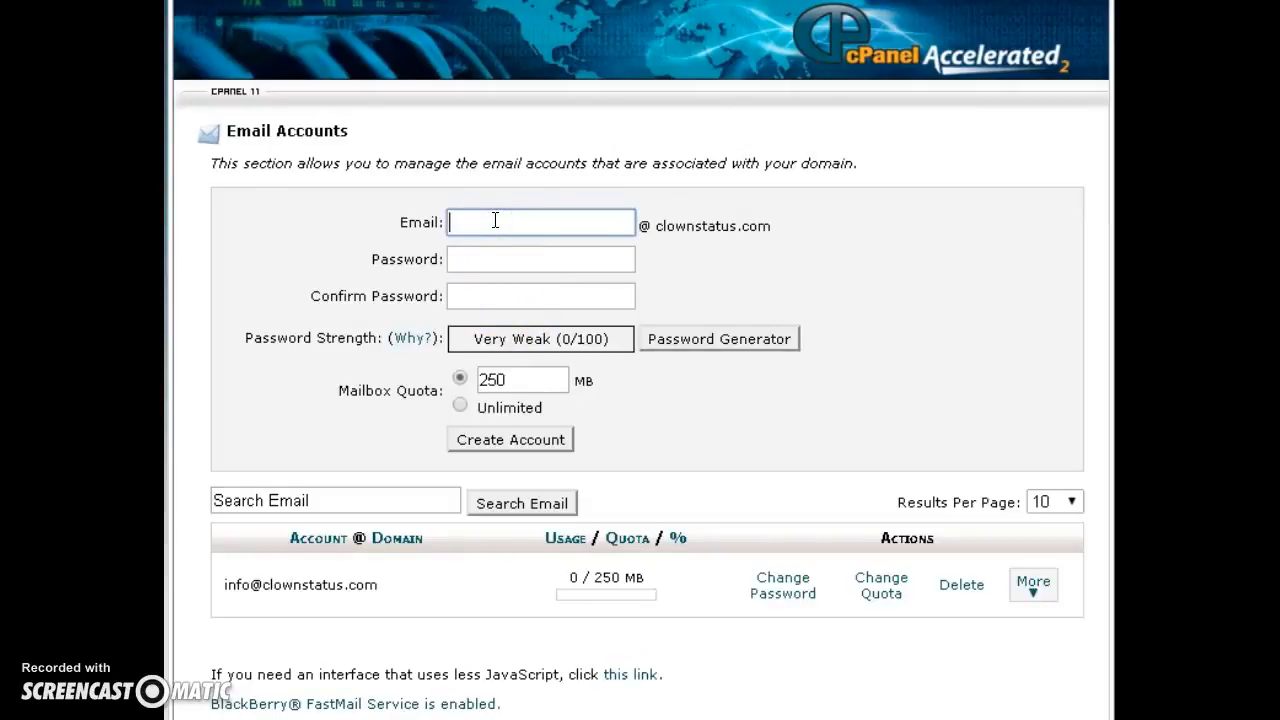
{"action": "type", "text": "josh.r"}
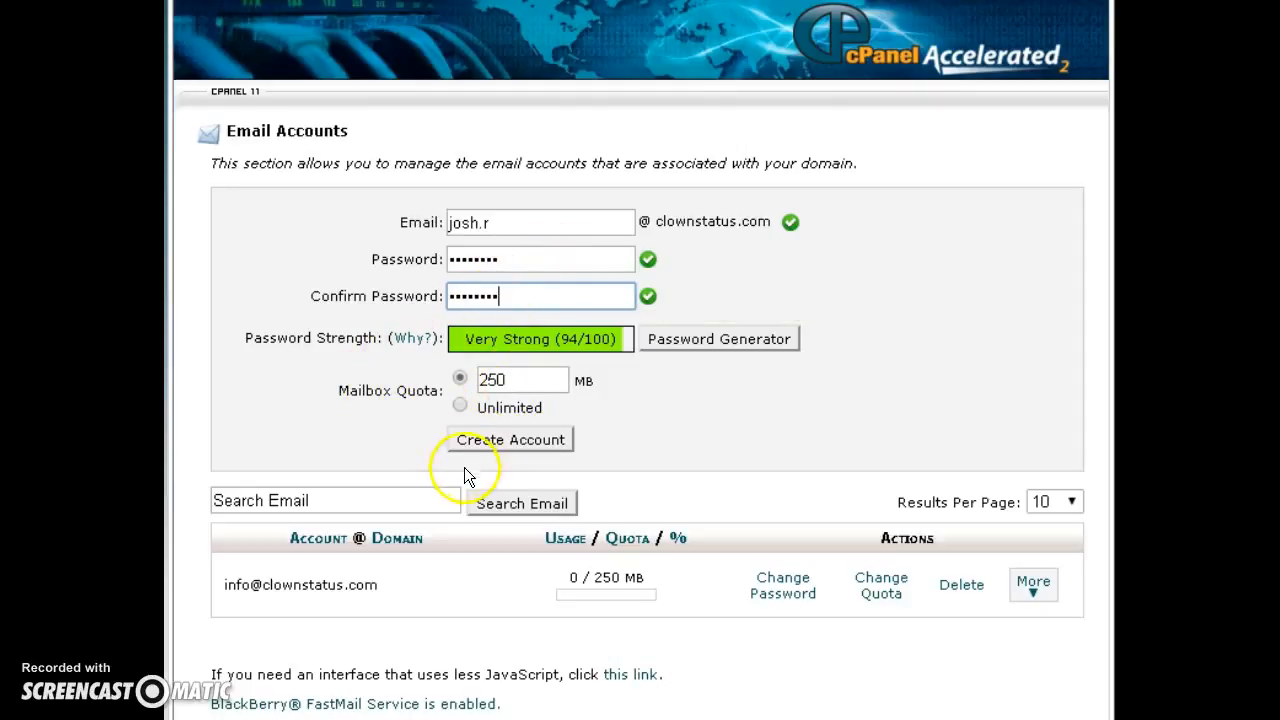
{"action": "left_click", "coordinate": [510, 440]}
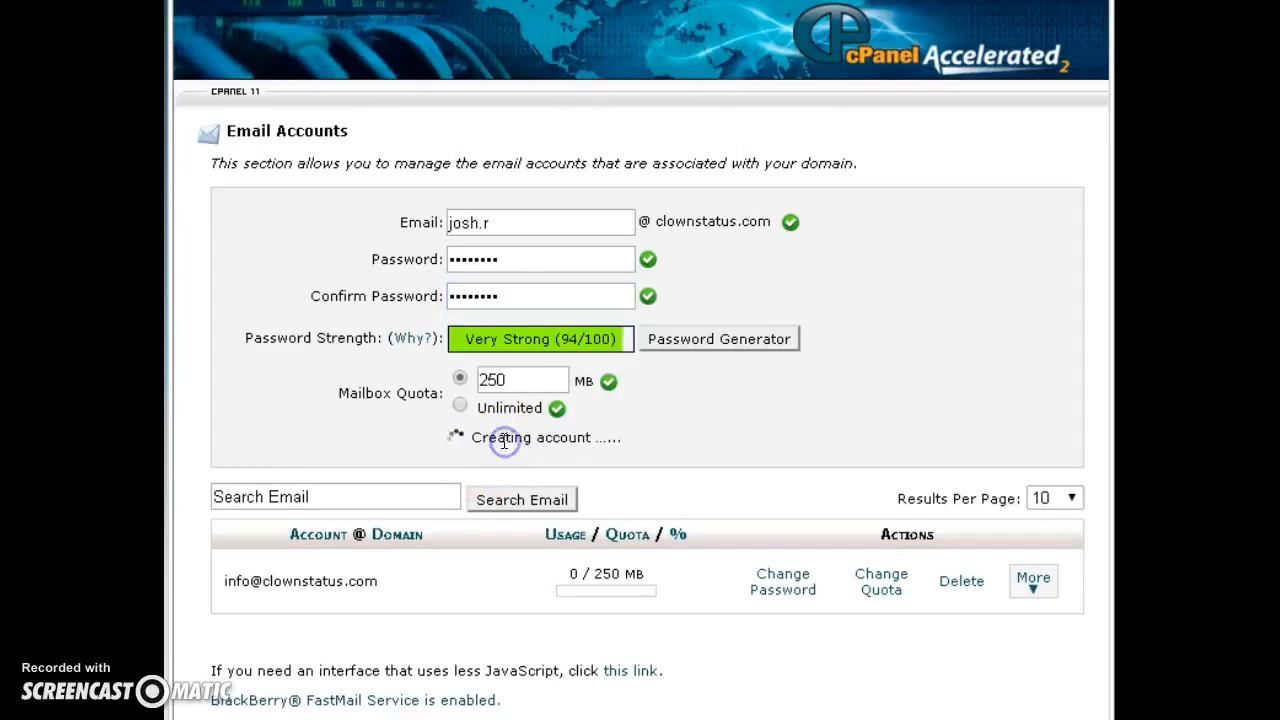
{"action": "left_click", "coordinate": [510, 438]}
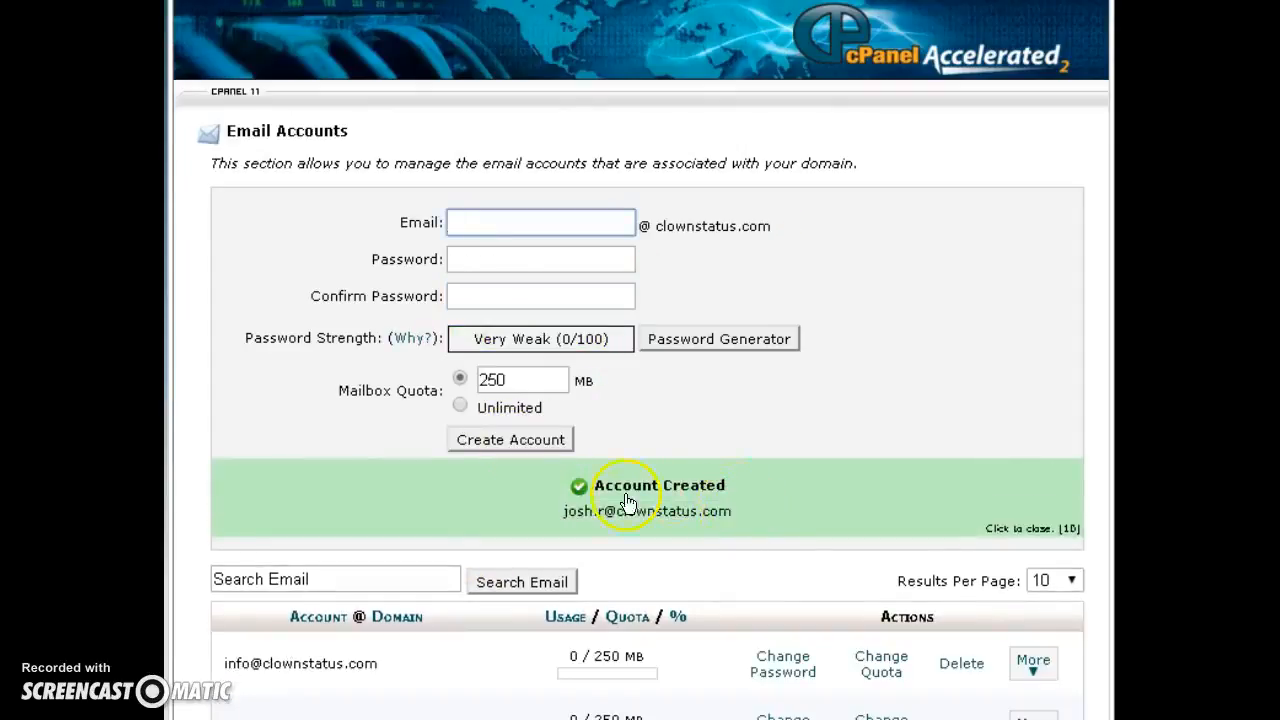
{"action": "mouse_move", "coordinate": [716, 488]}
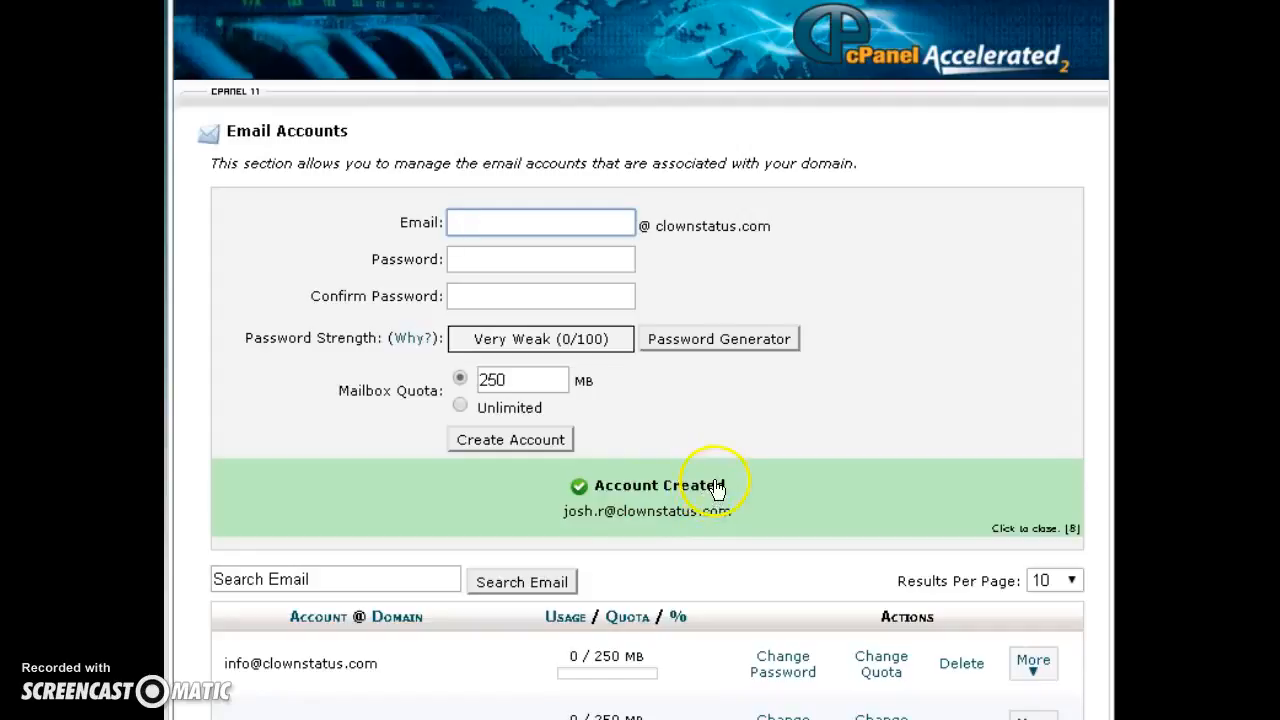
{"action": "mouse_move", "coordinate": [740, 486]}
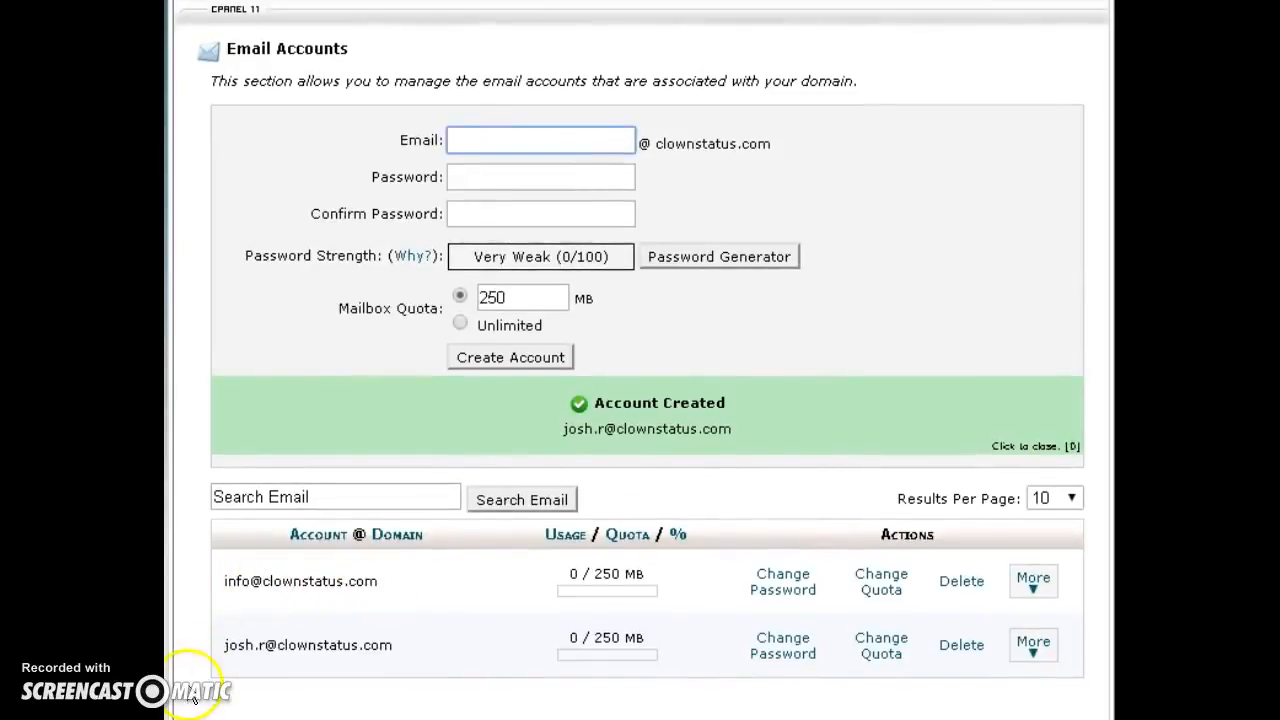
{"action": "left_click", "coordinate": [1036, 446]}
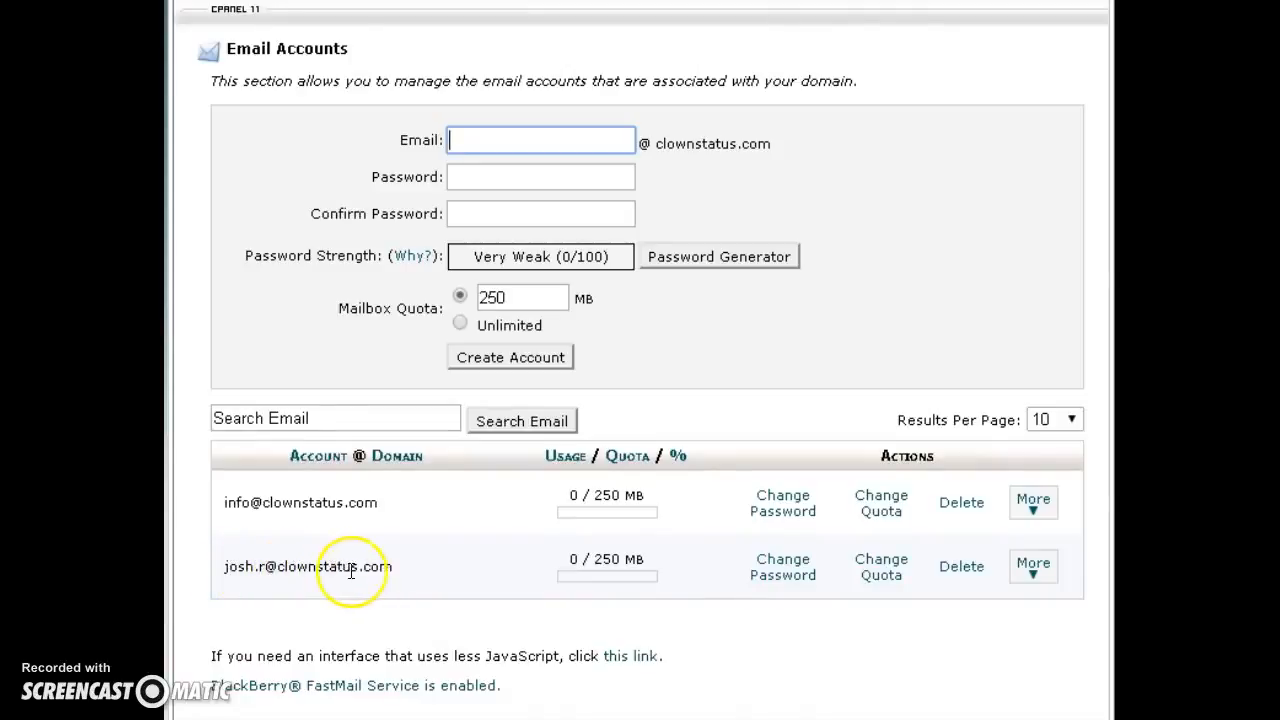
{"action": "mouse_move", "coordinate": [780, 576]}
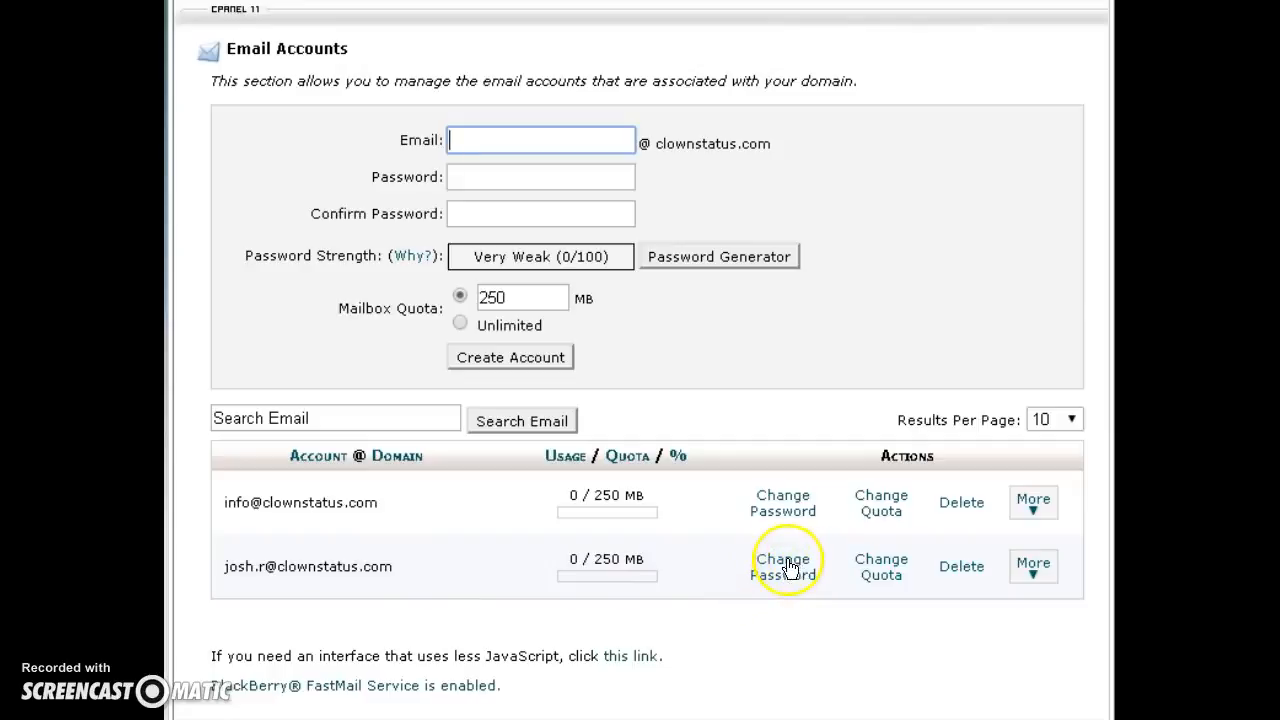
{"action": "mouse_move", "coordinate": [960, 566]}
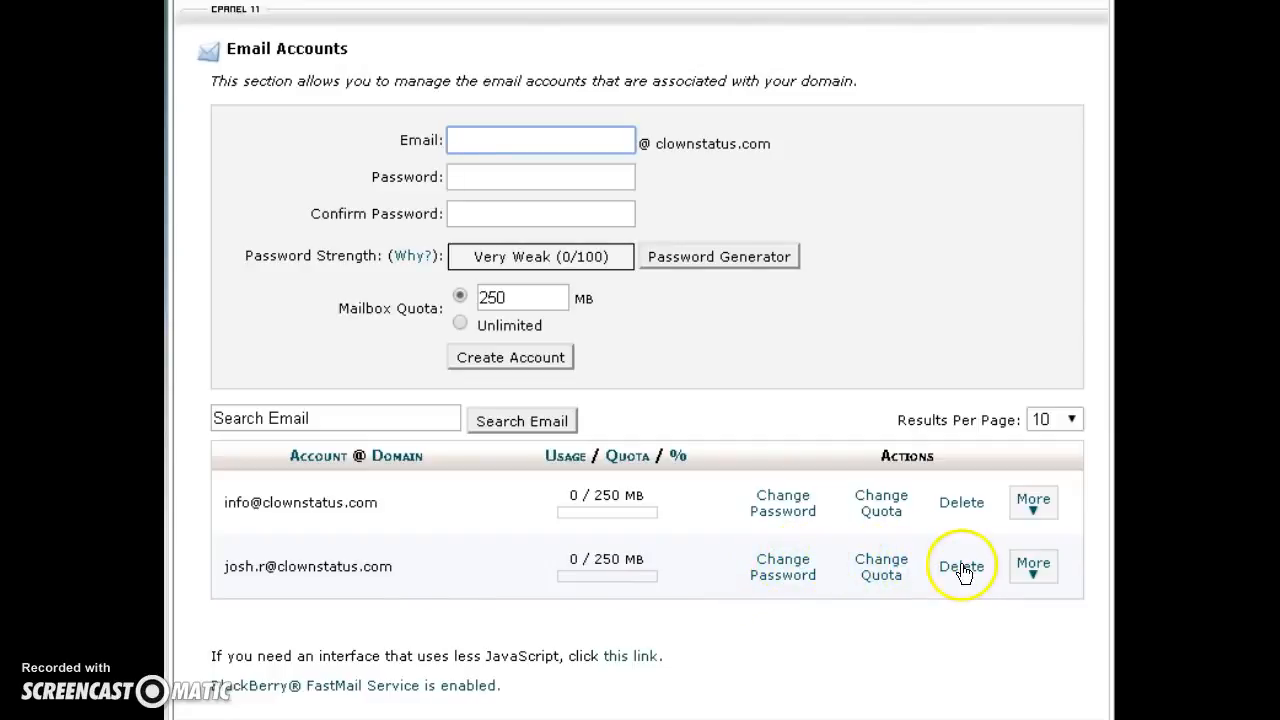
{"action": "left_click", "coordinate": [1032, 564]}
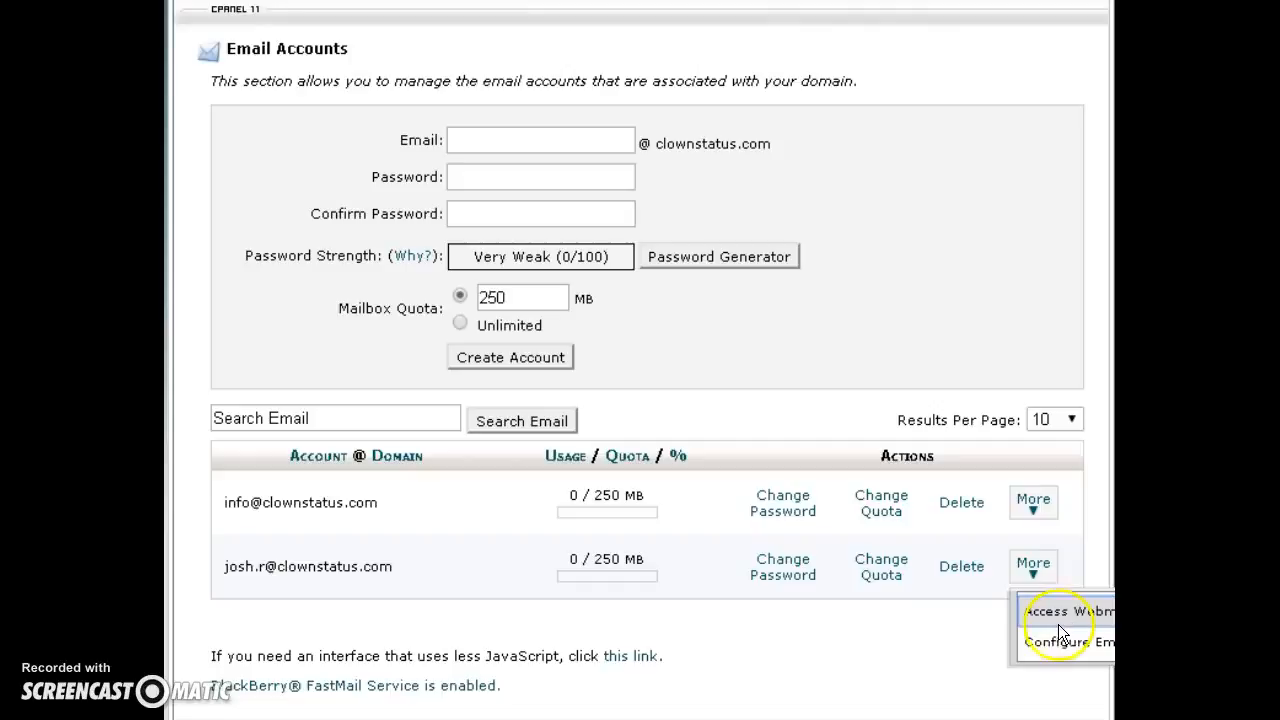
{"action": "mouse_move", "coordinate": [1062, 630]}
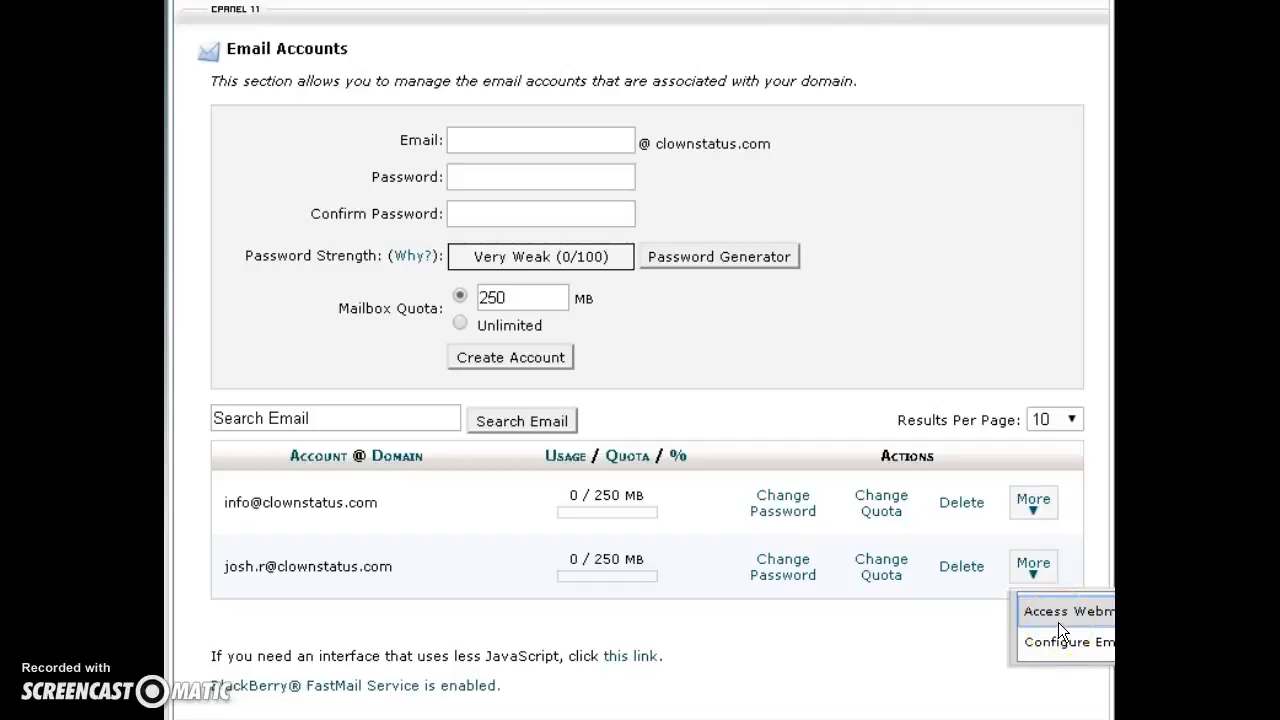
{"action": "mouse_move", "coordinate": [1064, 640]}
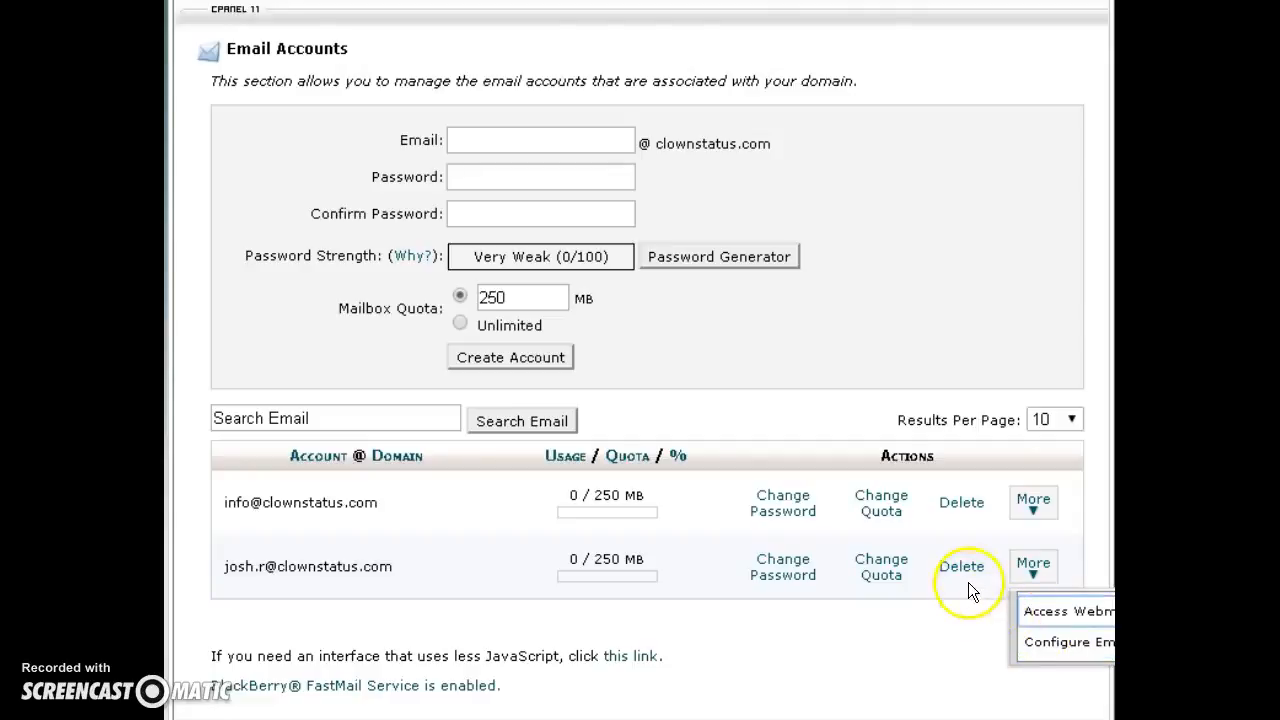
{"action": "mouse_move", "coordinate": [836, 598]}
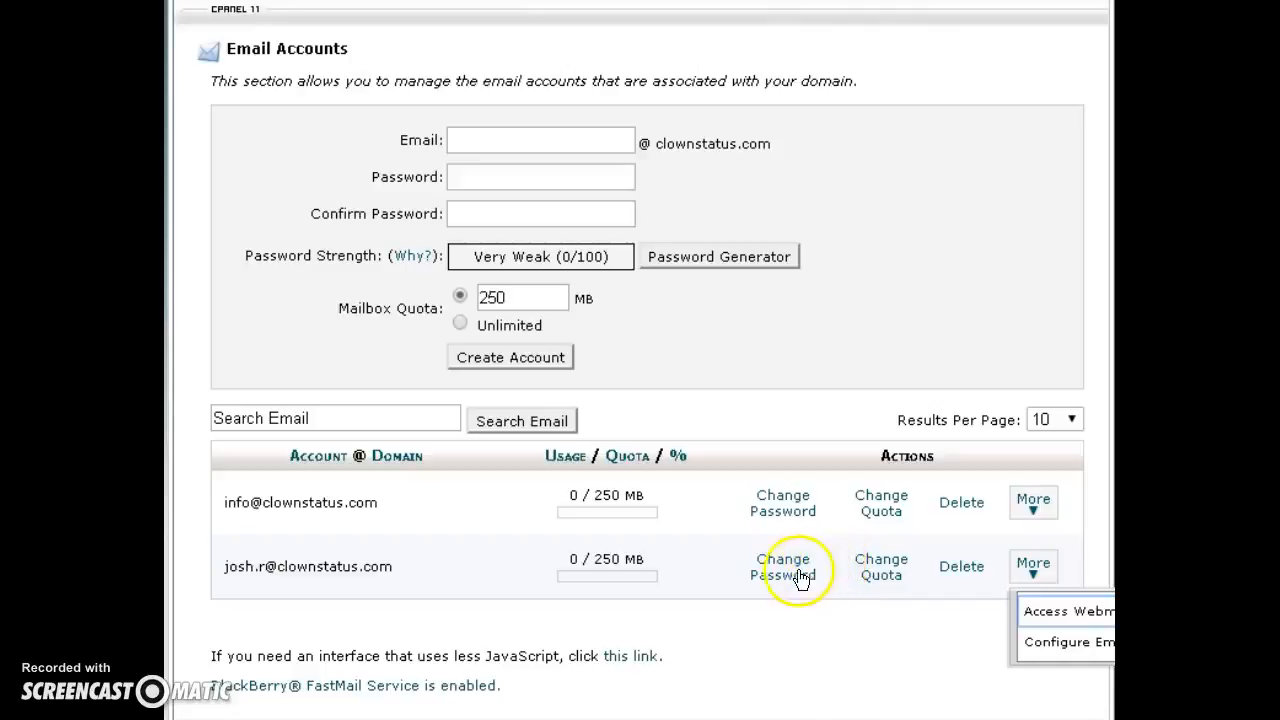
{"action": "mouse_move", "coordinate": [716, 488]}
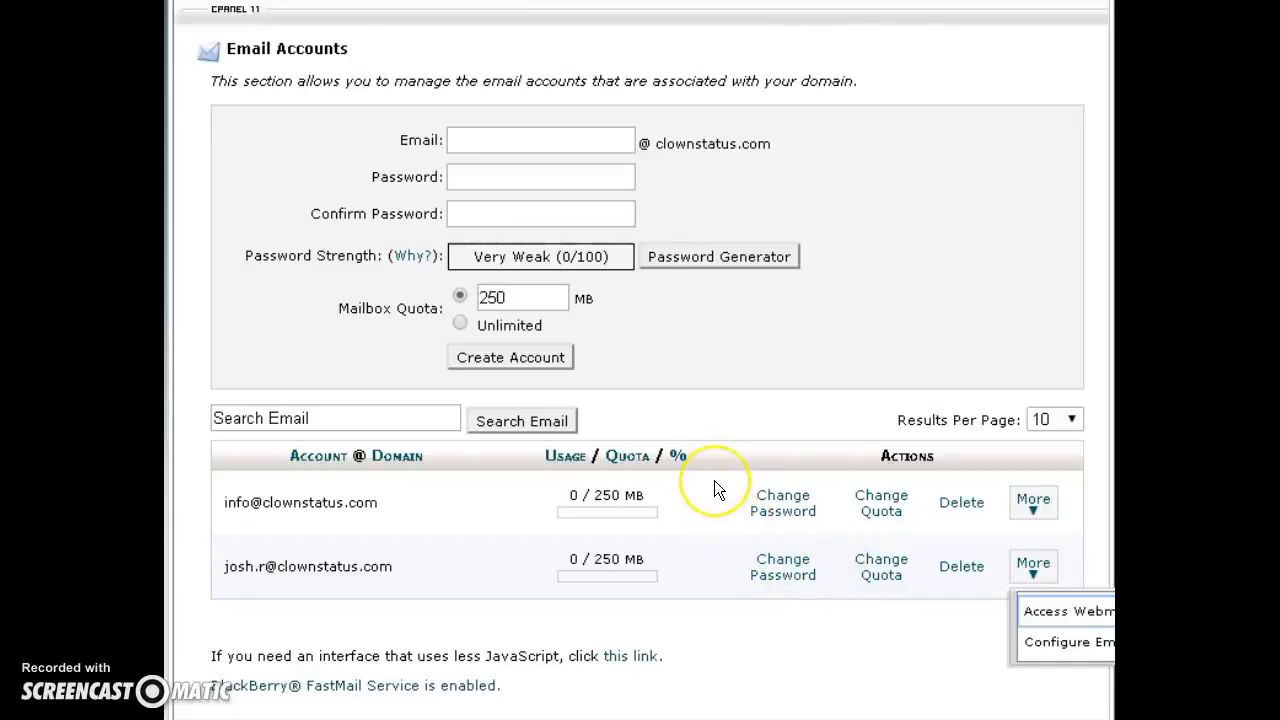
{"action": "mouse_move", "coordinate": [716, 488]}
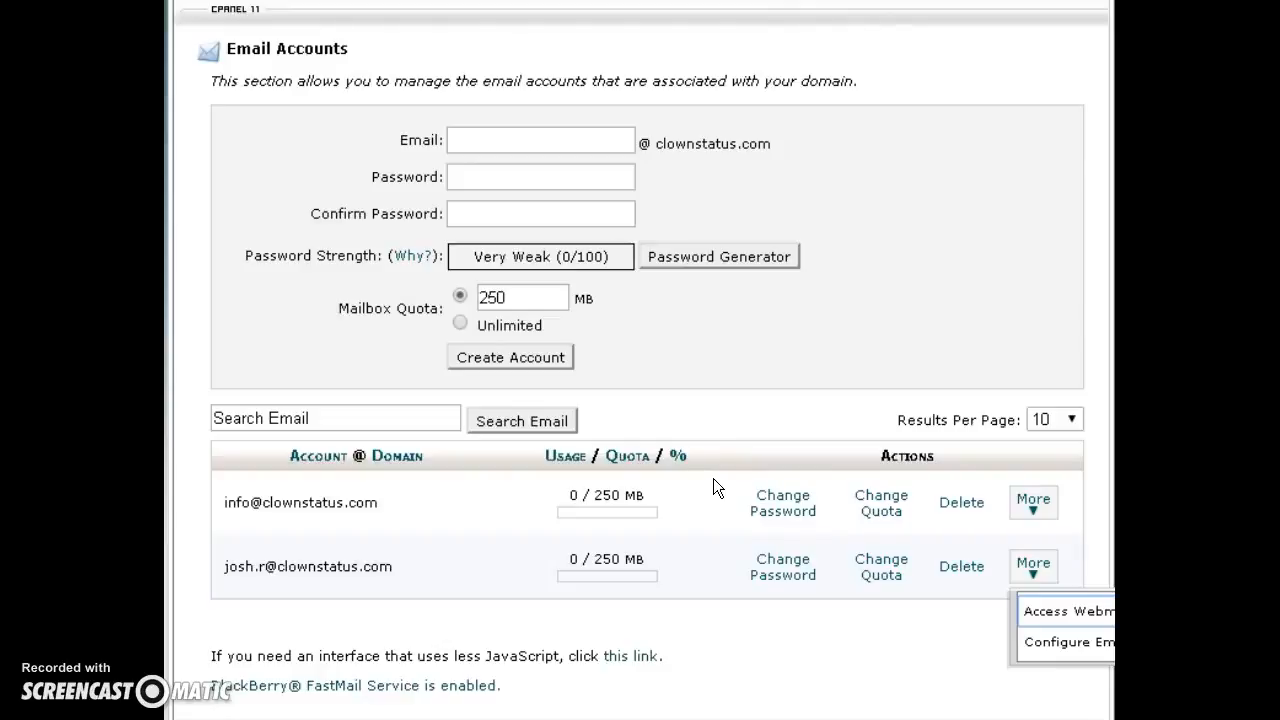
{"action": "mouse_move", "coordinate": [336, 620]}
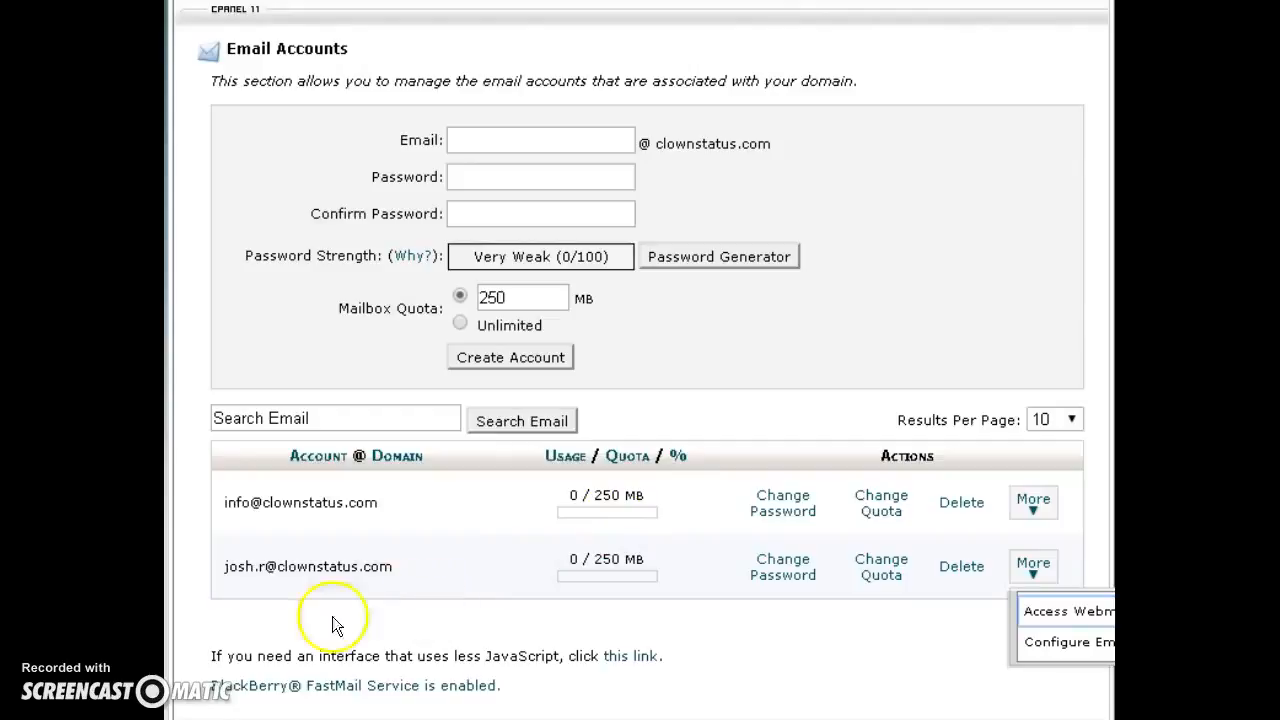